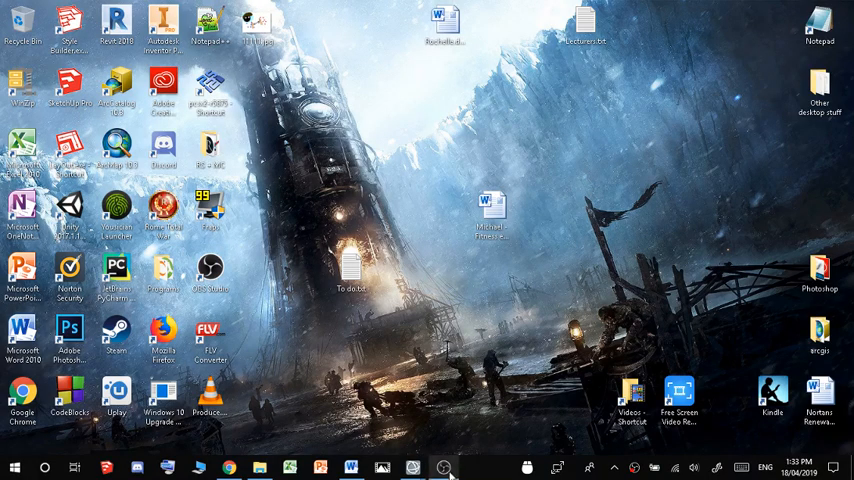
Restore the ENVI window showing the WorldView-2 and Landsat Dunwich views
click(412, 467)
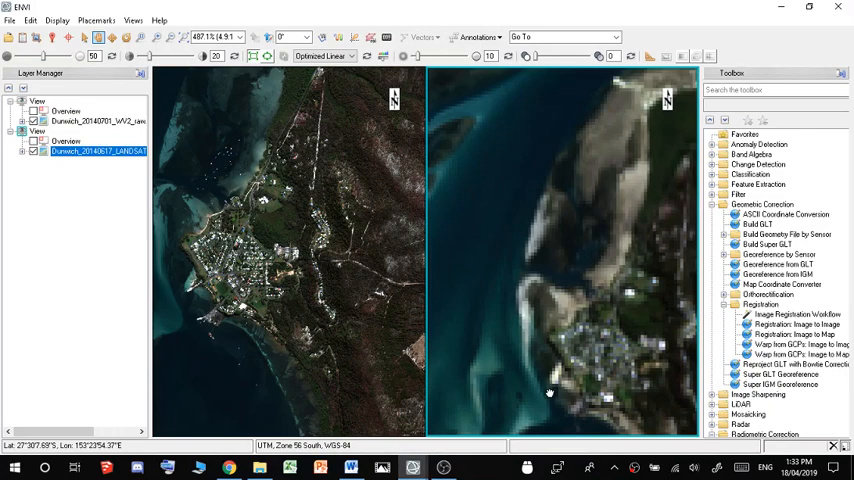
Drag the Landsat view to bring Dunwich township and coastline into view
drag(549, 392, 497, 370)
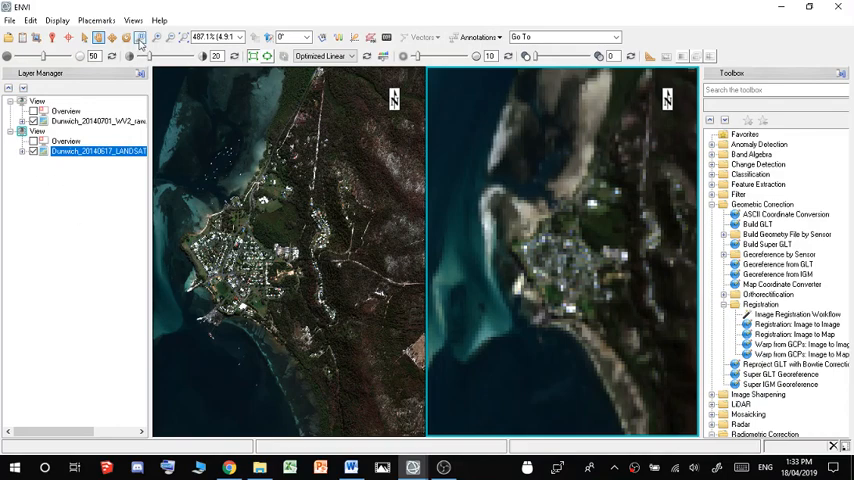
Geo-link View 1 and View 2 through Views > Link Views
click(133, 20)
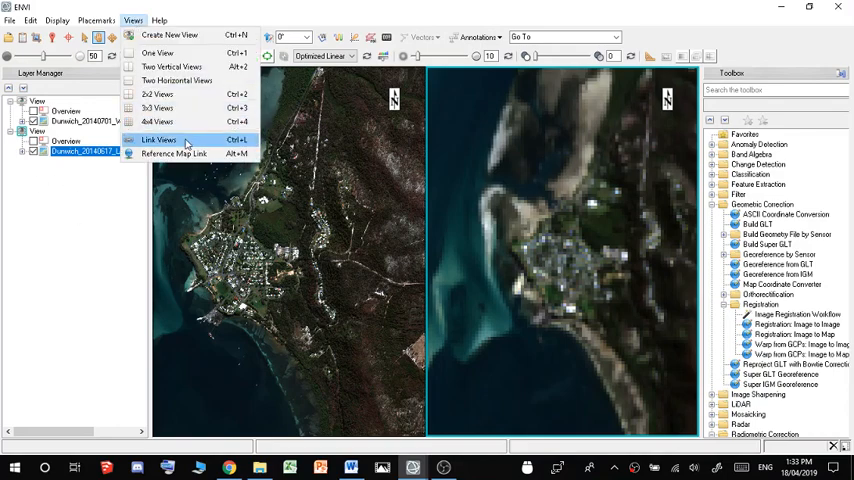
click(158, 140)
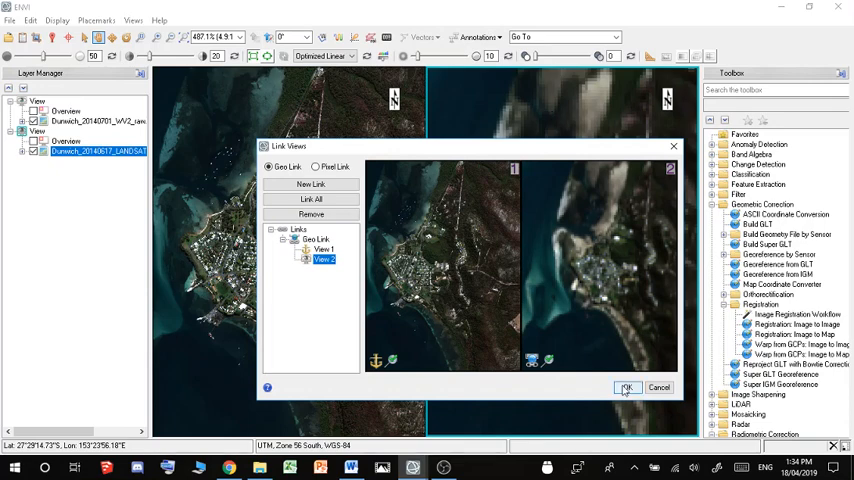
click(627, 388)
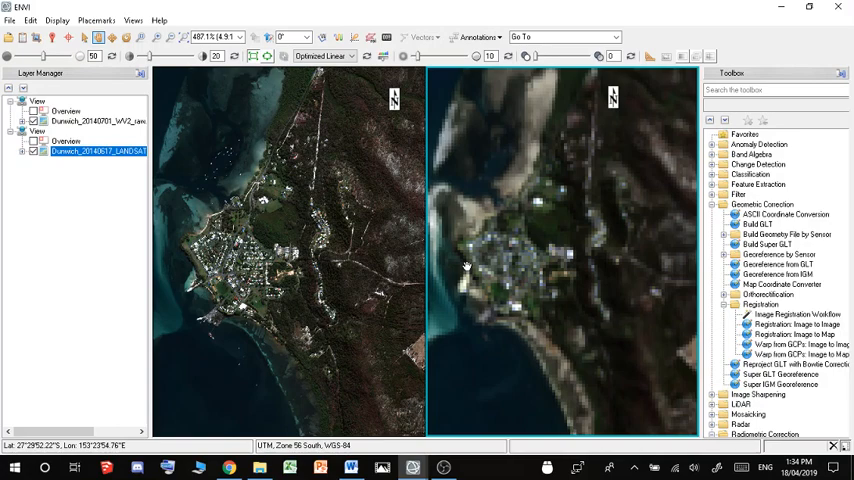
mouse_move(330, 293)
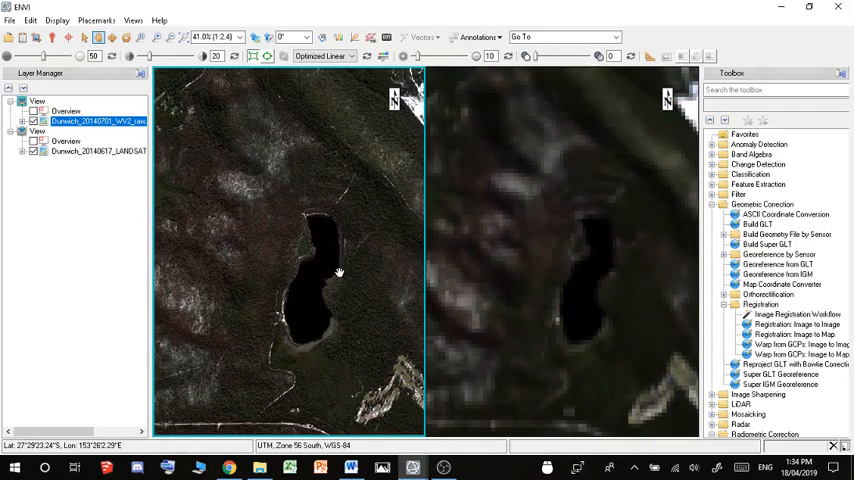
Zoom out in the linked WorldView-2 view, then bring OBS forward
scroll(down, 3)
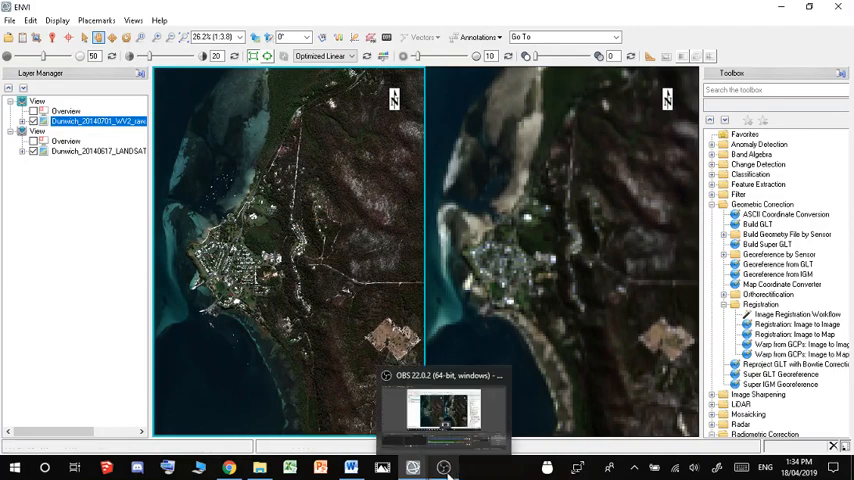
click(443, 467)
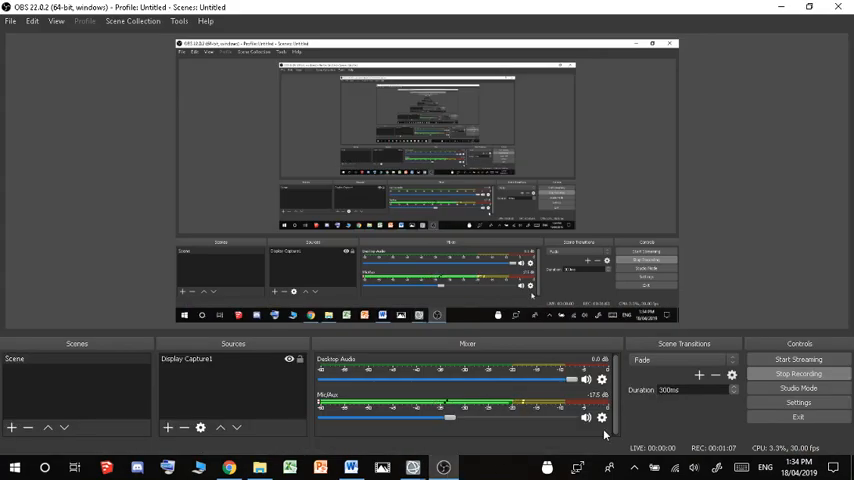